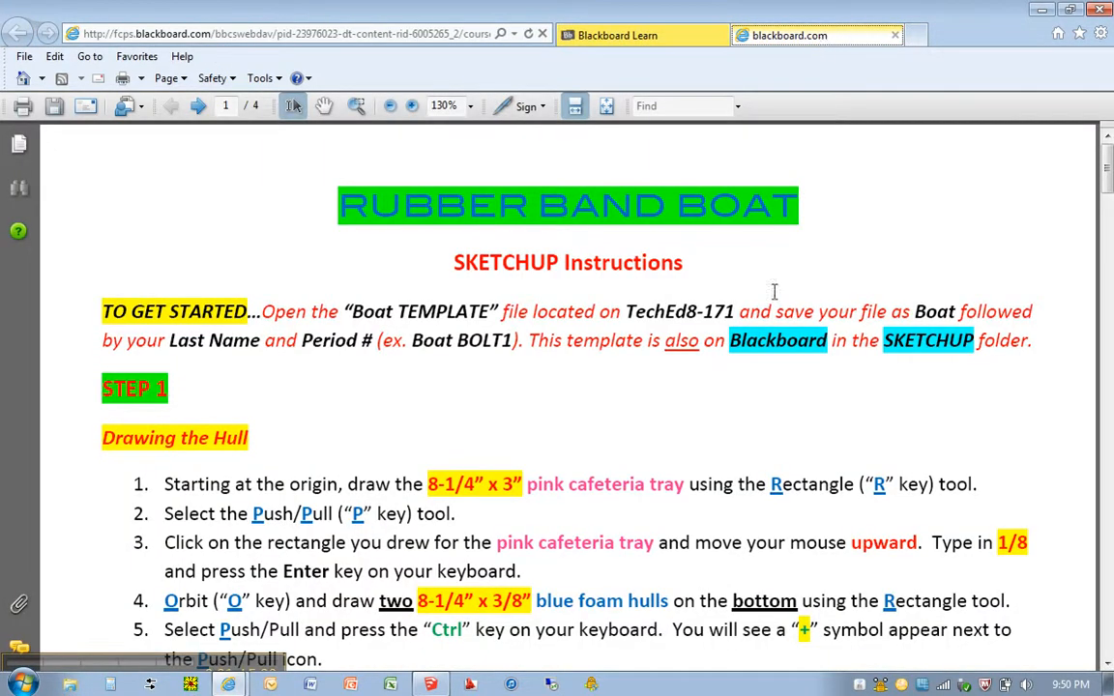
mouse_move(647, 407)
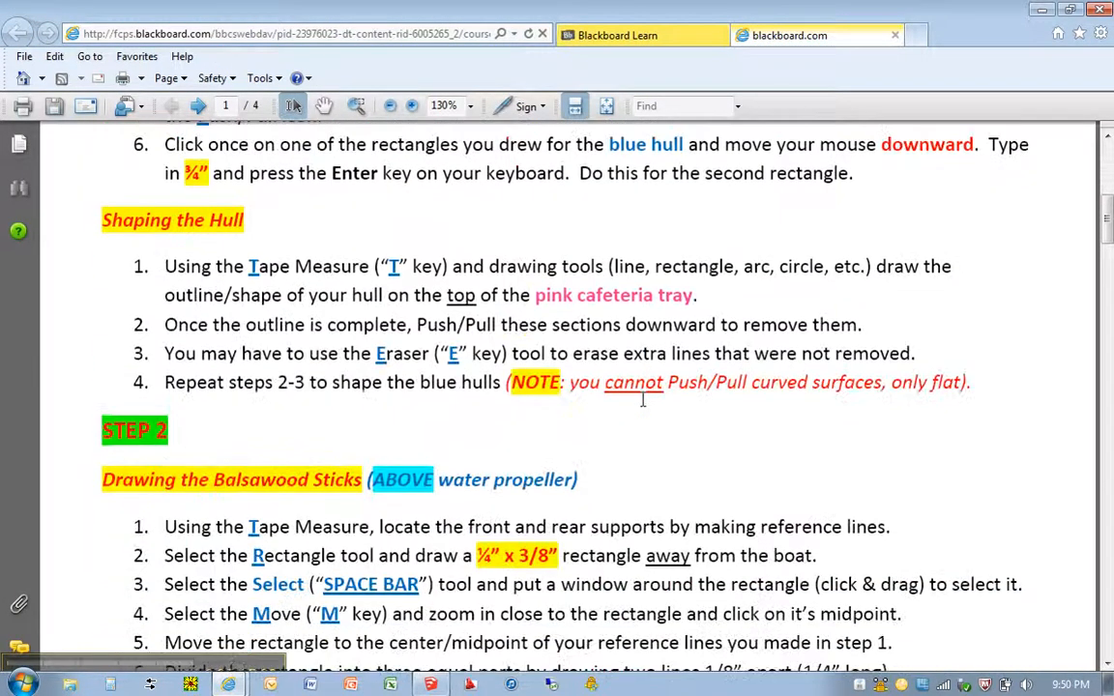
Scroll the Rubber Band Boat PDF down to Step 2, Drawing the Balsawood Sticks.
scroll("down", 3)
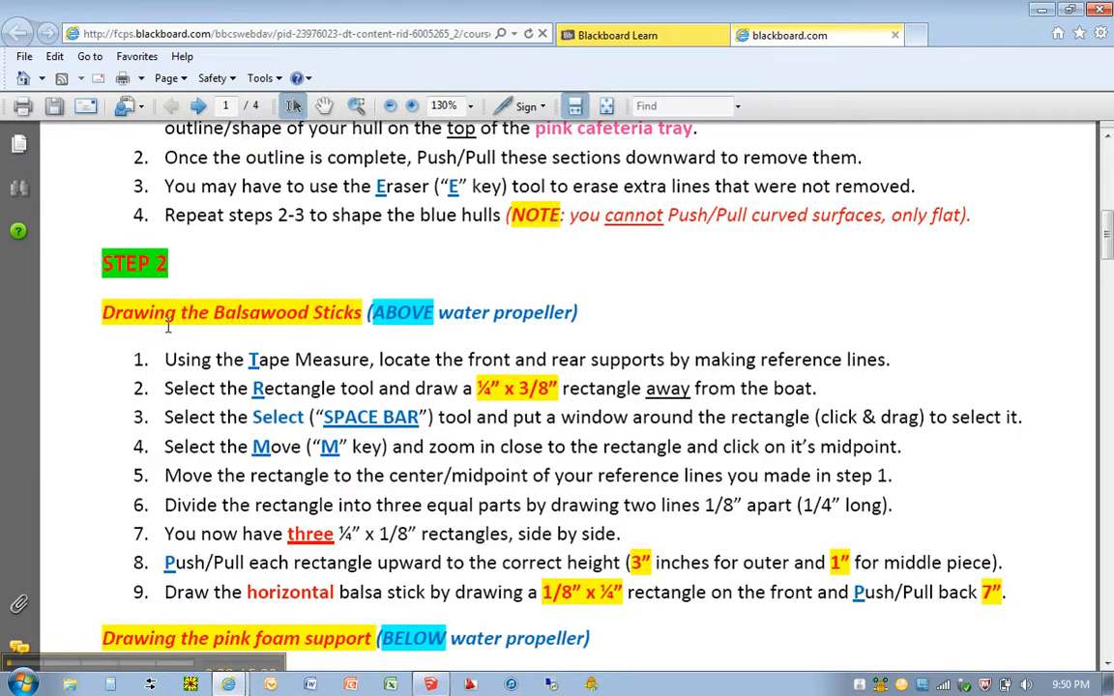
mouse_move(189, 364)
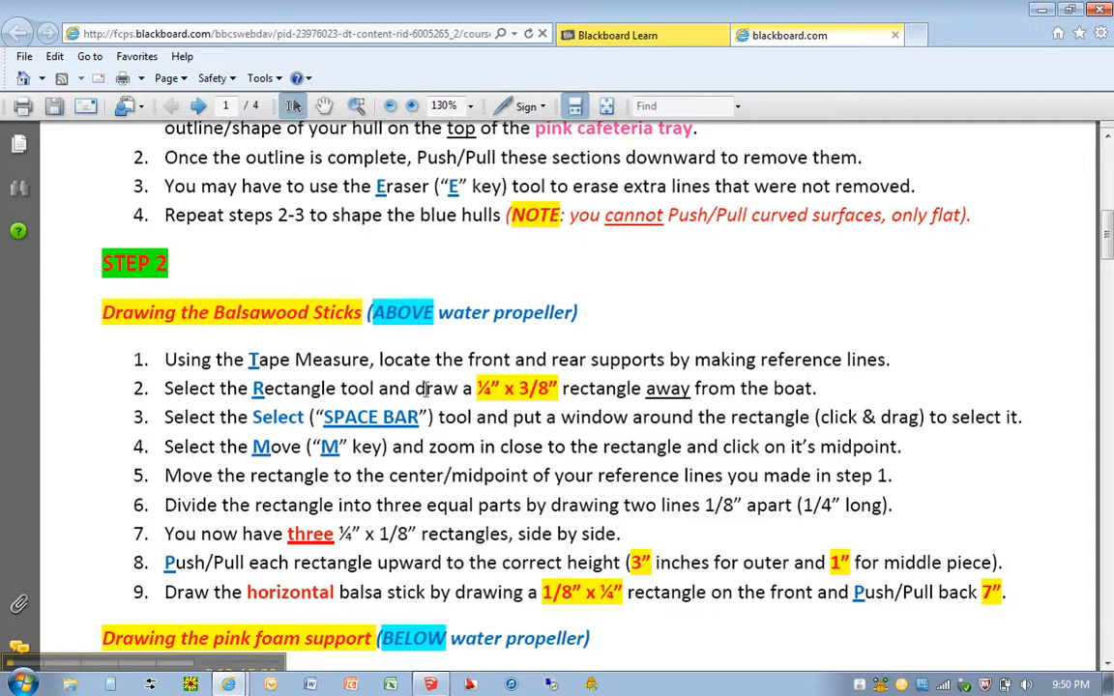
mouse_move(698, 393)
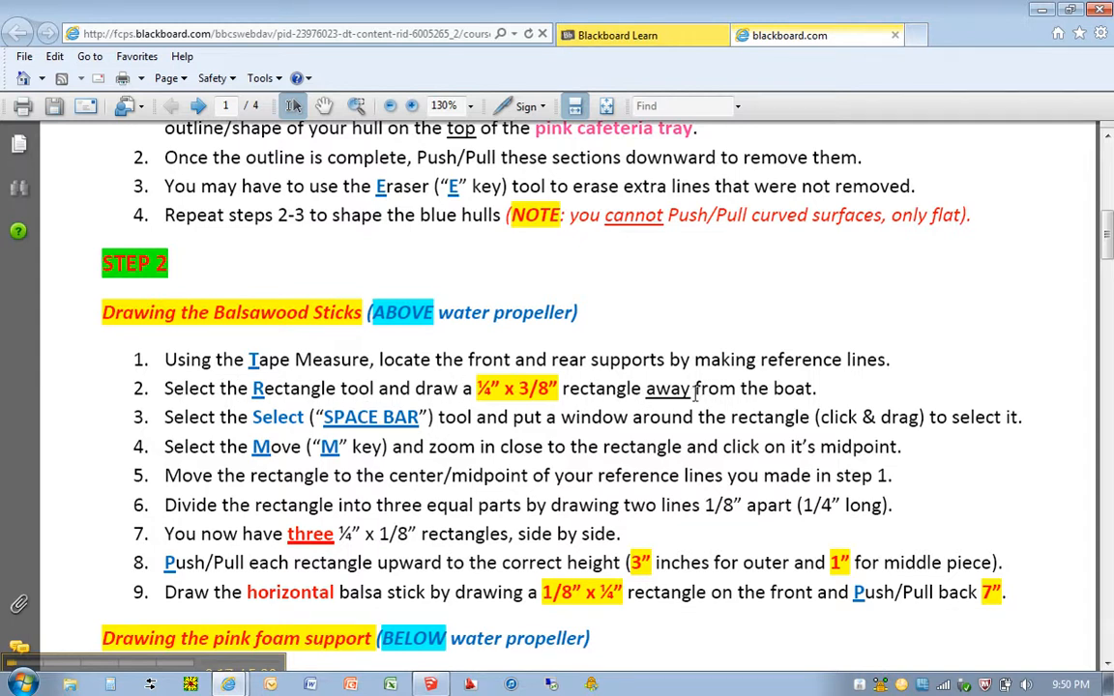
mouse_move(694, 329)
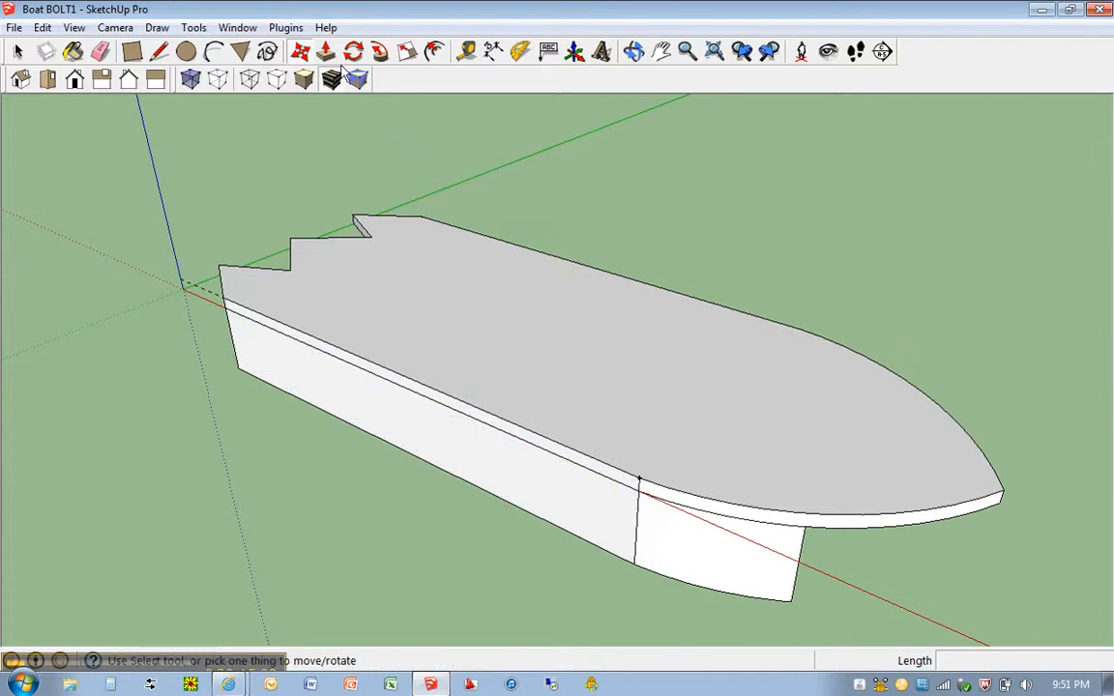
Draw a 1/4" x 3/8" rectangle on the ground beside the boat hull.
left_click(300, 51)
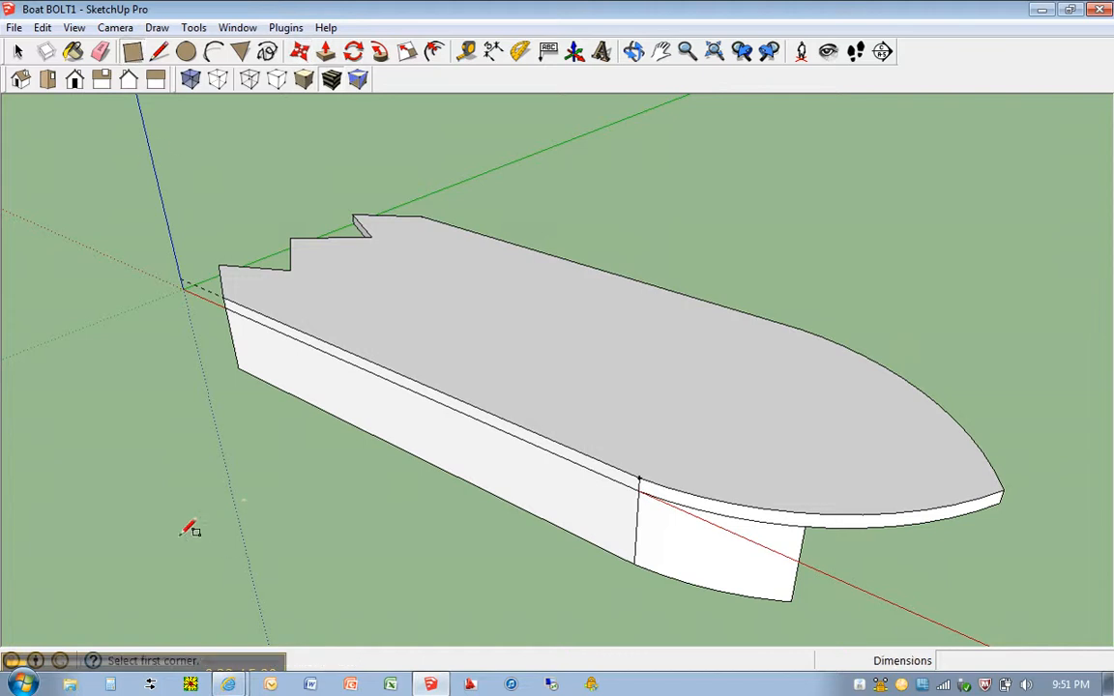
mouse_move(287, 554)
type("1/4,")
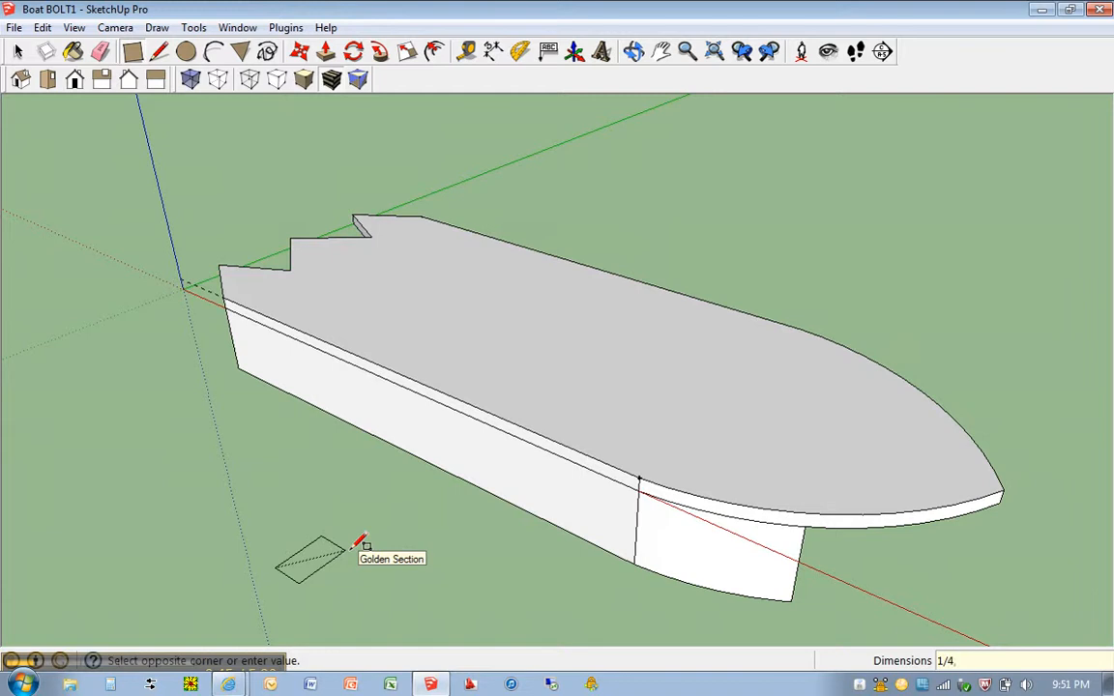
type("3")
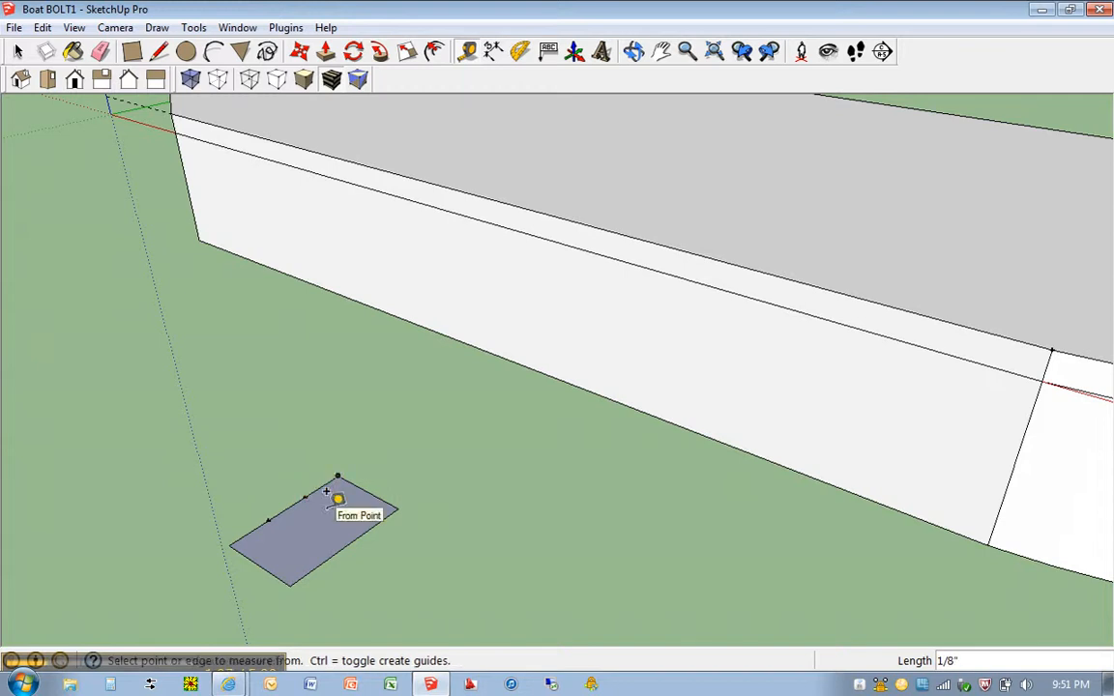
mouse_move(653, 572)
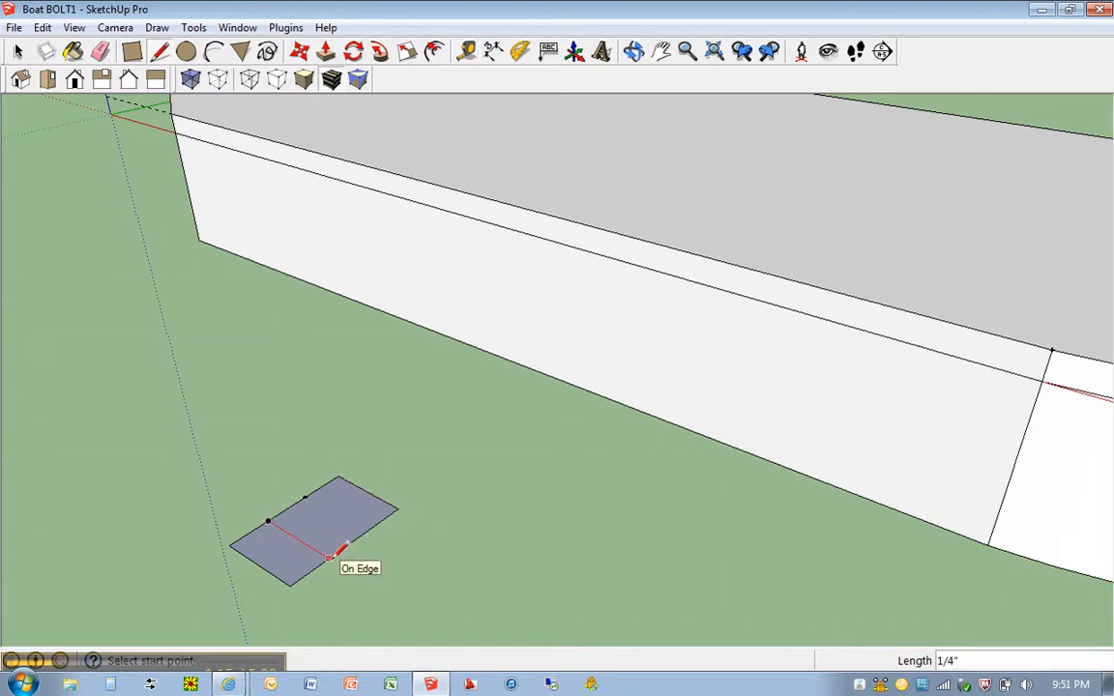
mouse_move(310, 495)
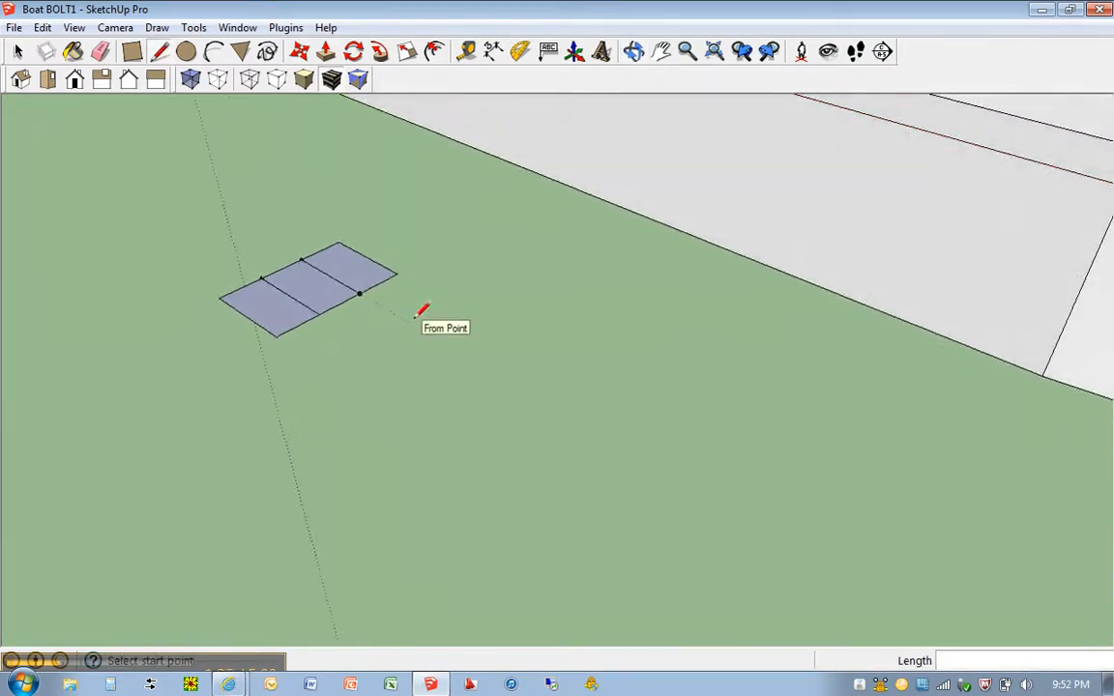
Push/Pull the first outer strip up 3 inches into a tall balsa stick.
left_click(297, 51)
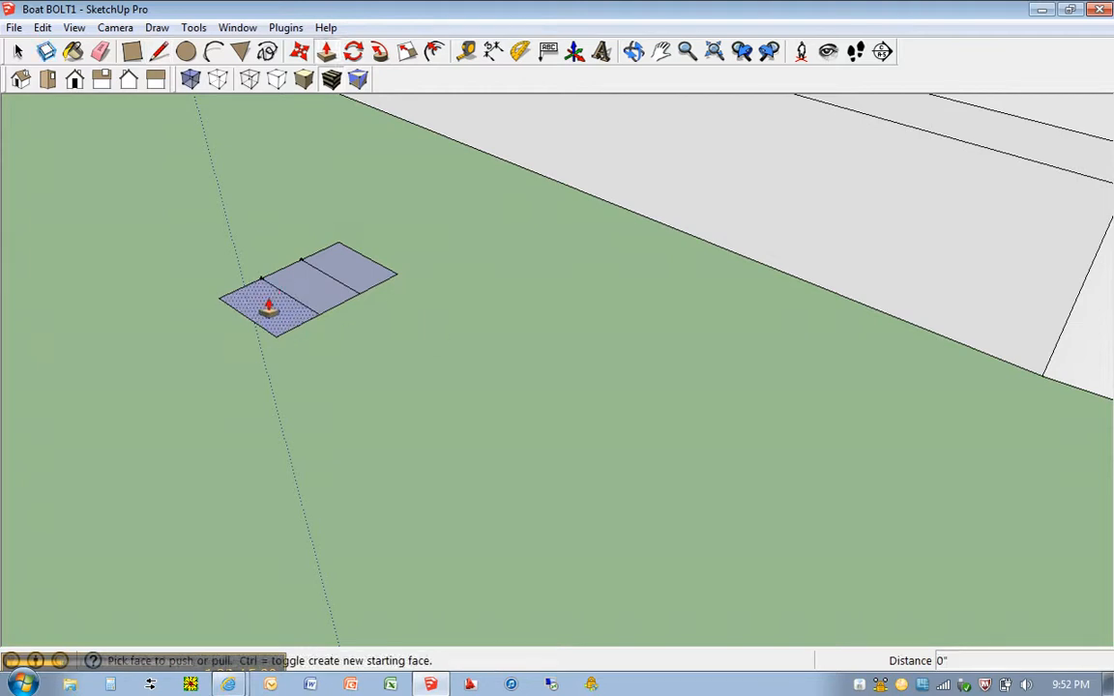
left_click_drag(271, 305, 262, 212)
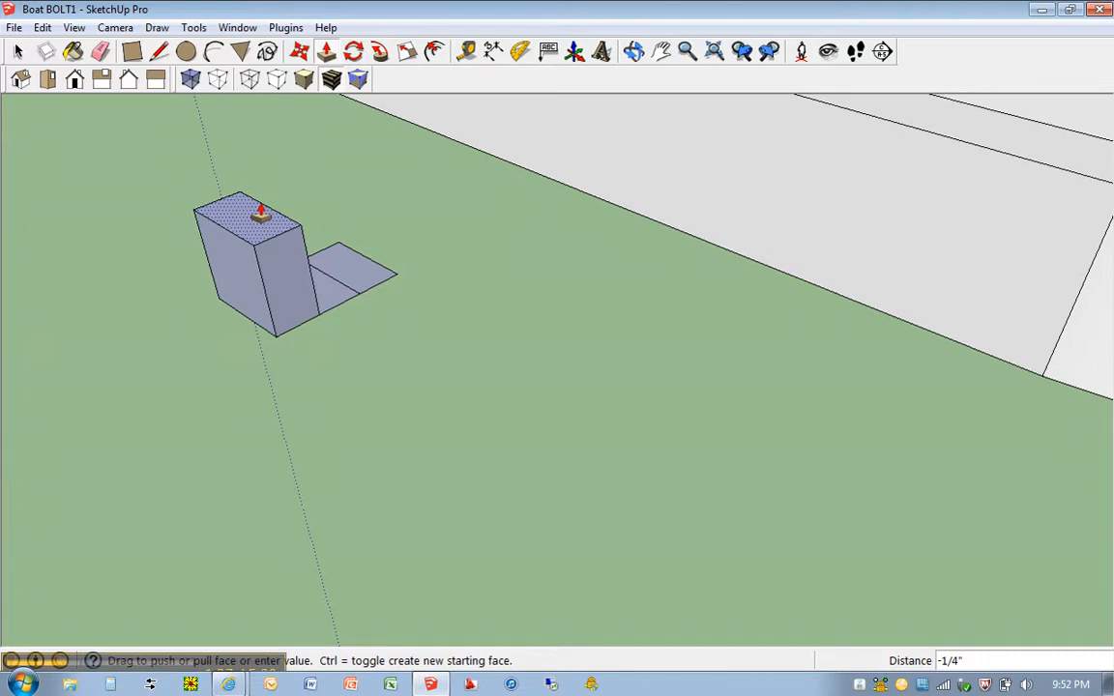
type("3")
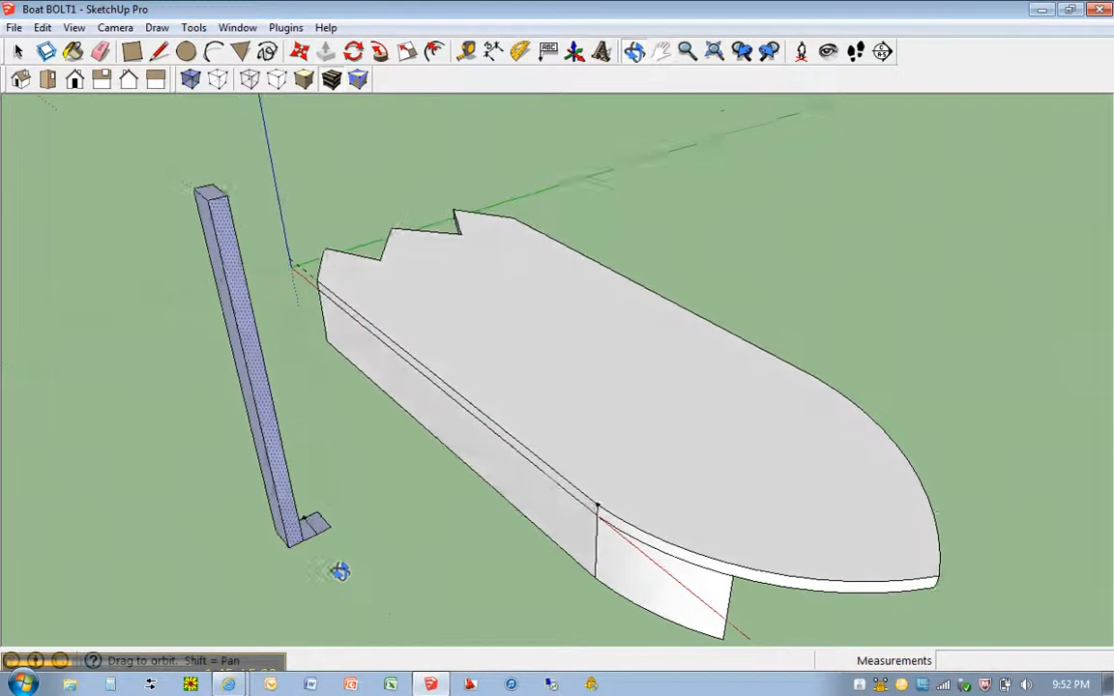
left_click_drag(340, 571, 285, 493)
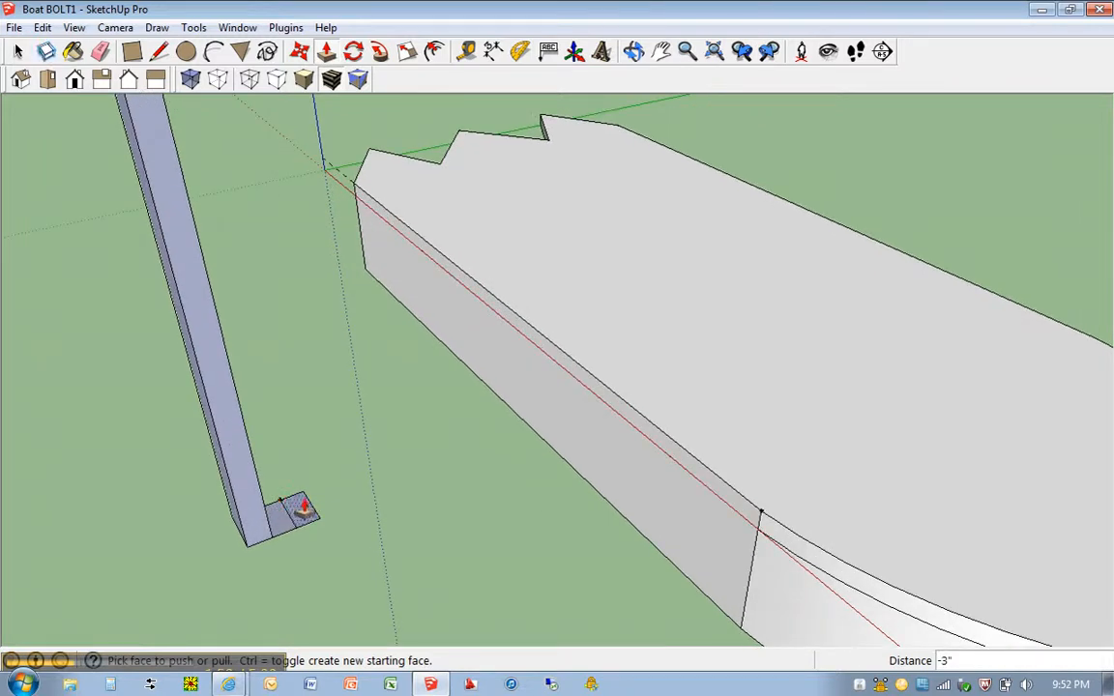
Raise the second outer strip and the middle strip upward, then inspect the sticks from around the boat.
left_click_drag(304, 502, 290, 367)
type("3")
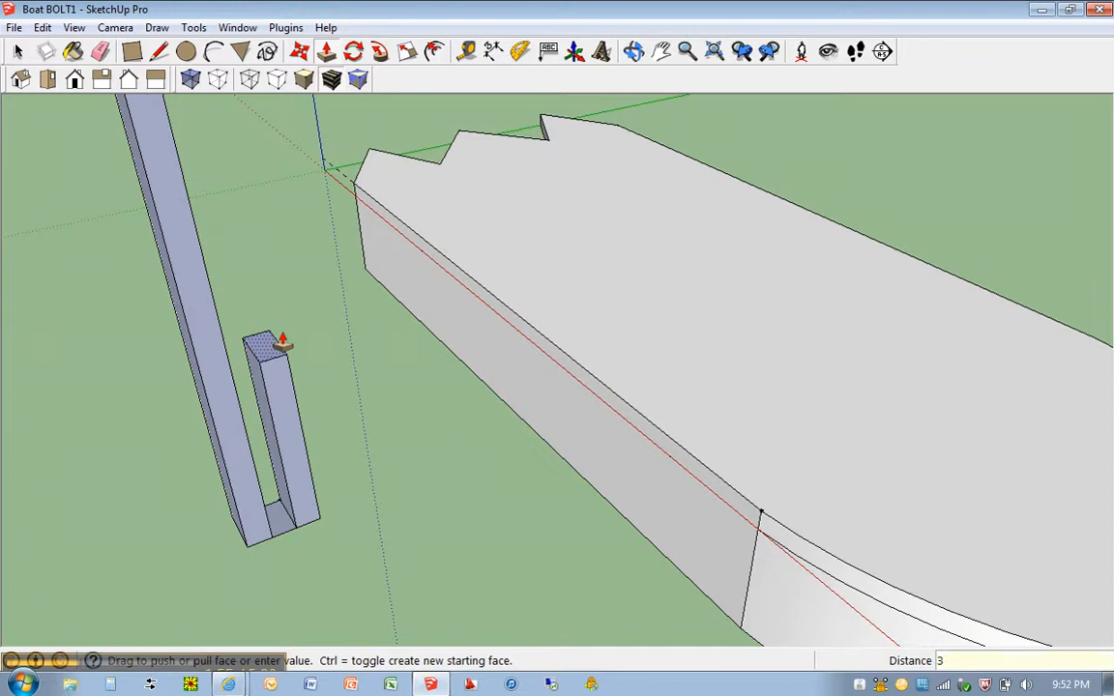
left_click_drag(280, 344, 285, 507)
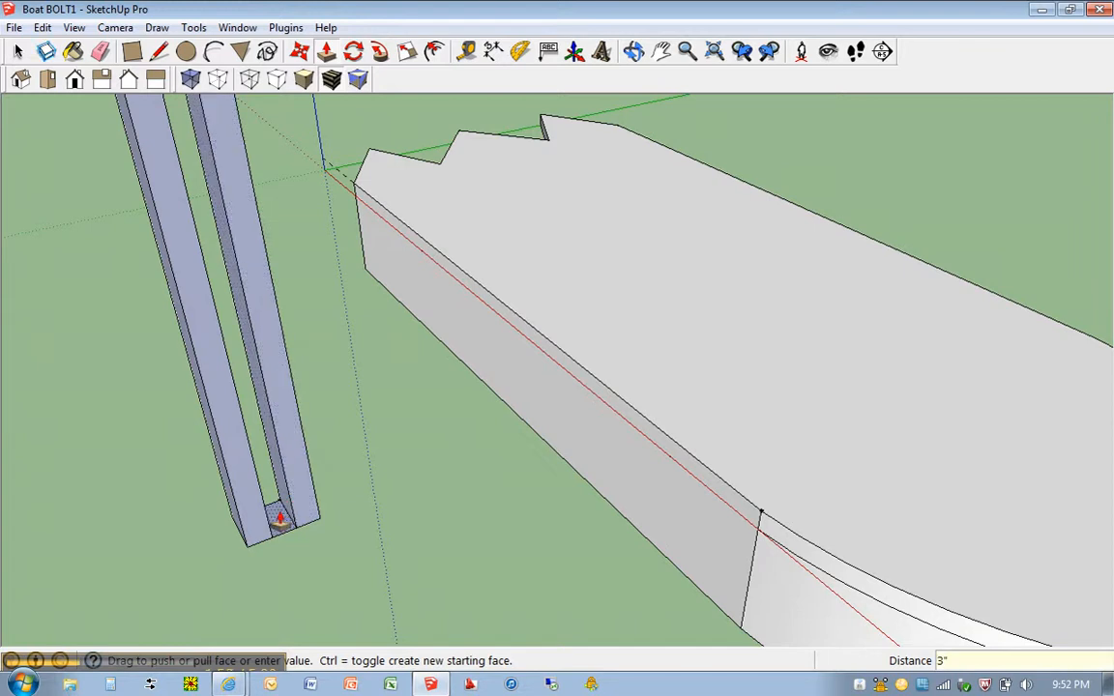
left_click_drag(280, 517, 261, 411)
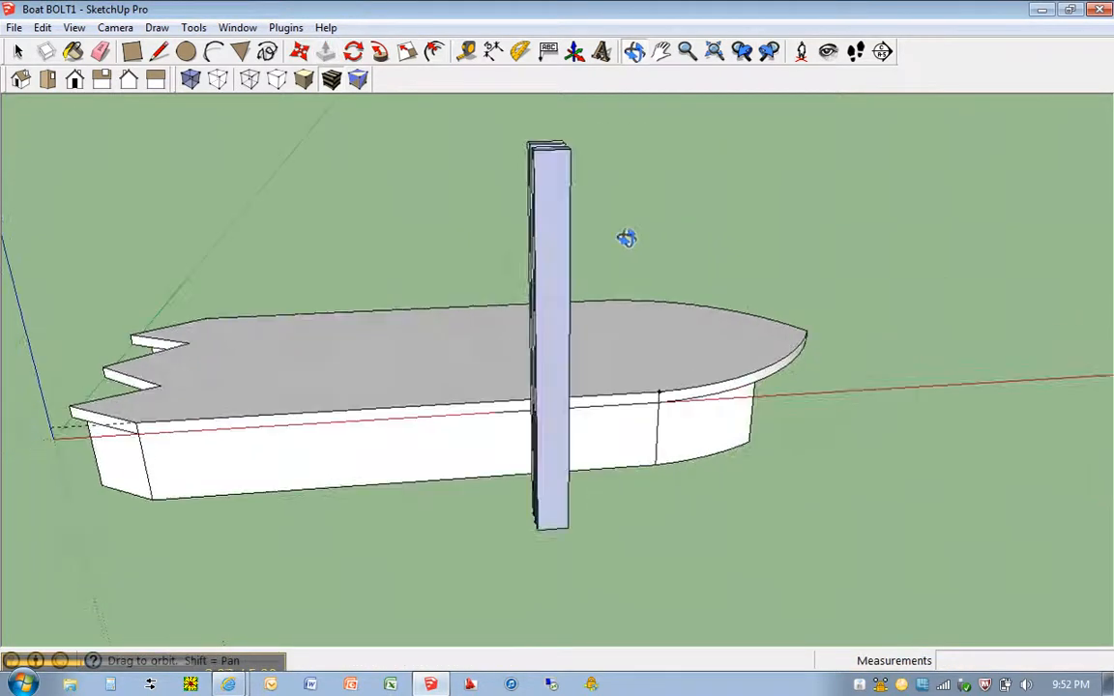
left_click_drag(626, 239, 341, 343)
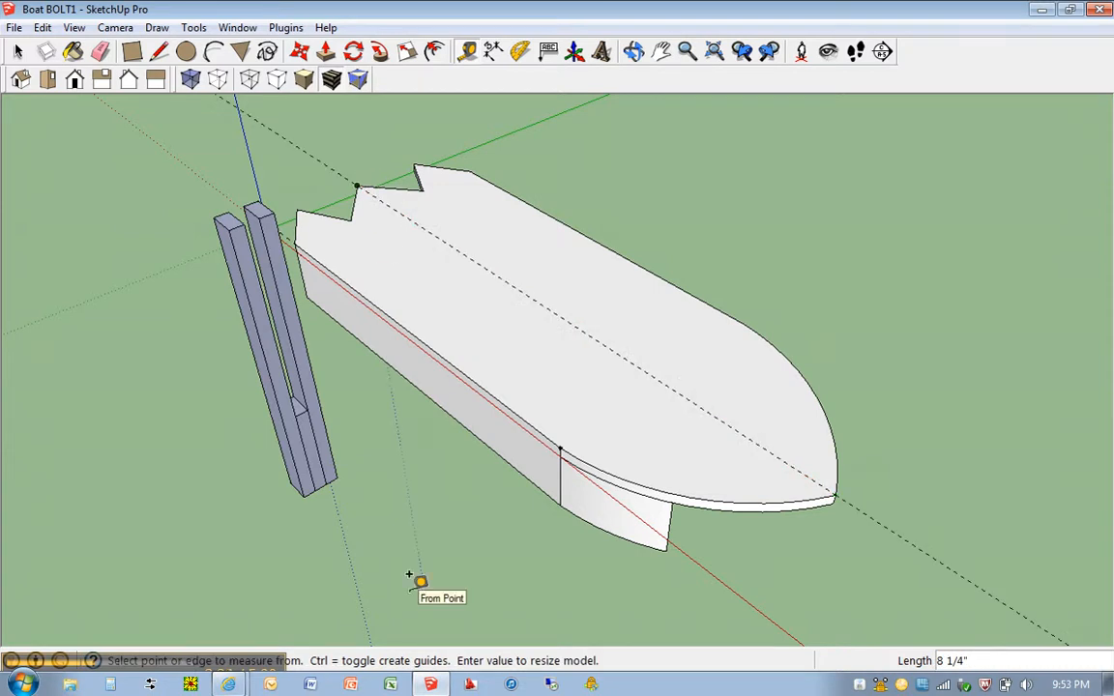
mouse_move(493, 273)
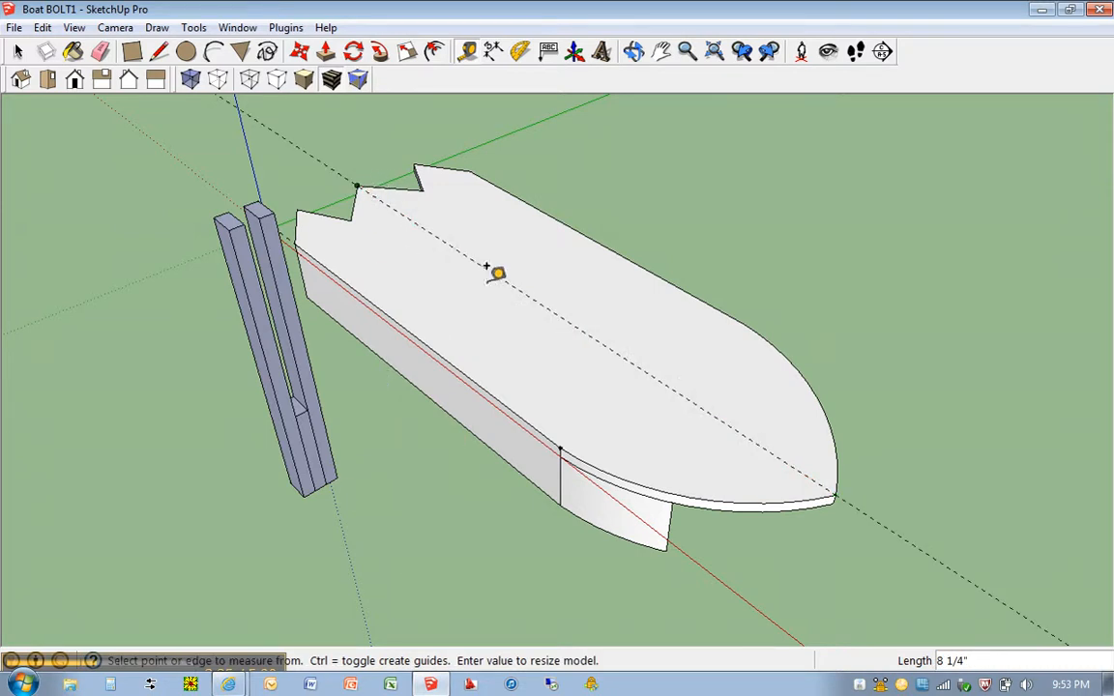
mouse_move(260, 329)
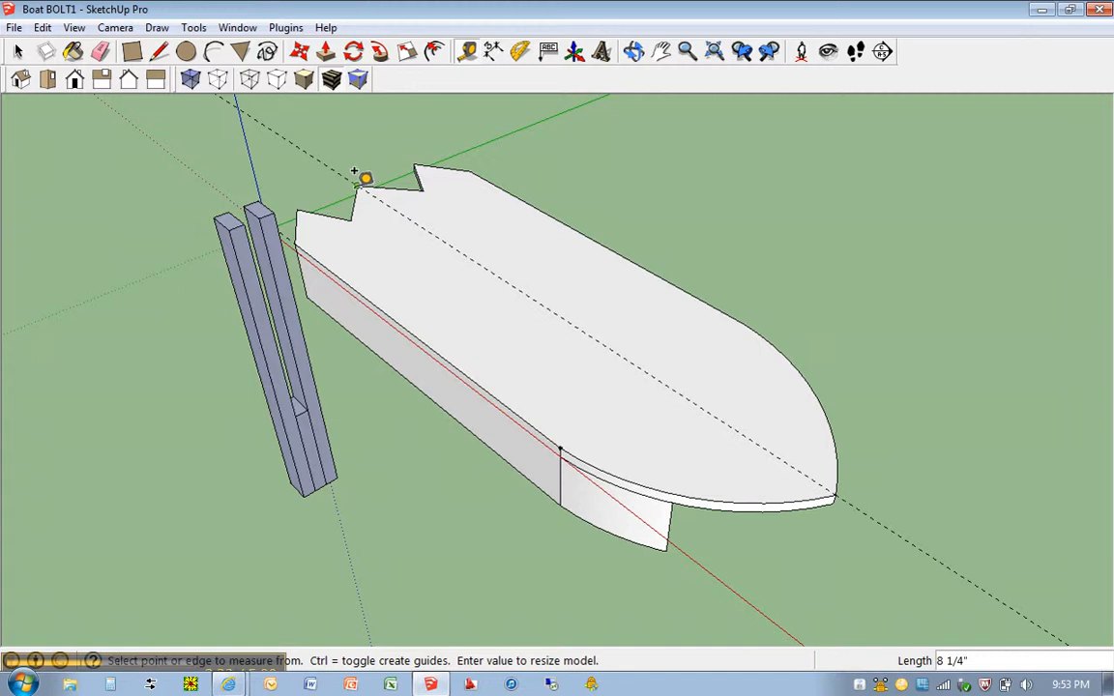
mouse_move(416, 211)
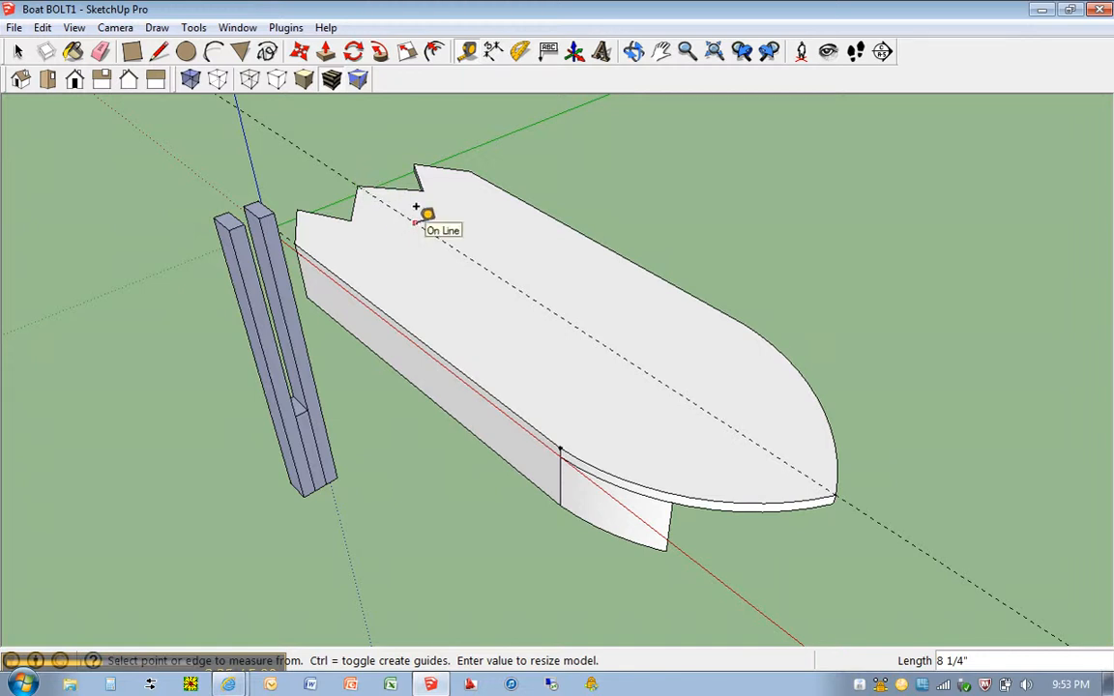
mouse_move(540, 281)
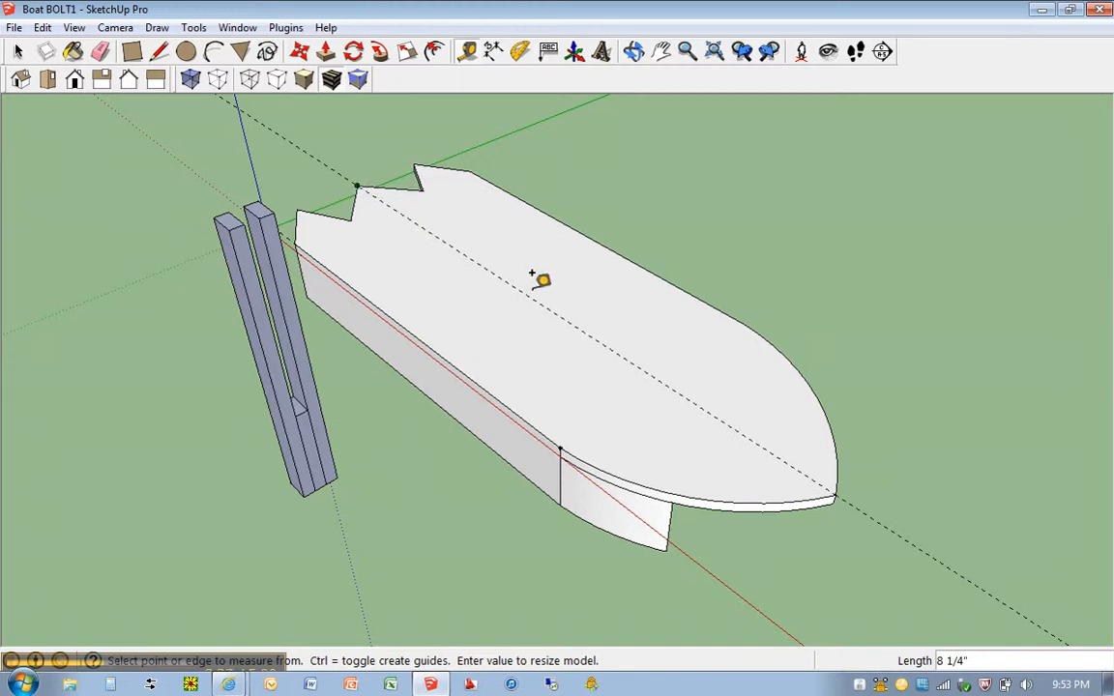
mouse_move(402, 193)
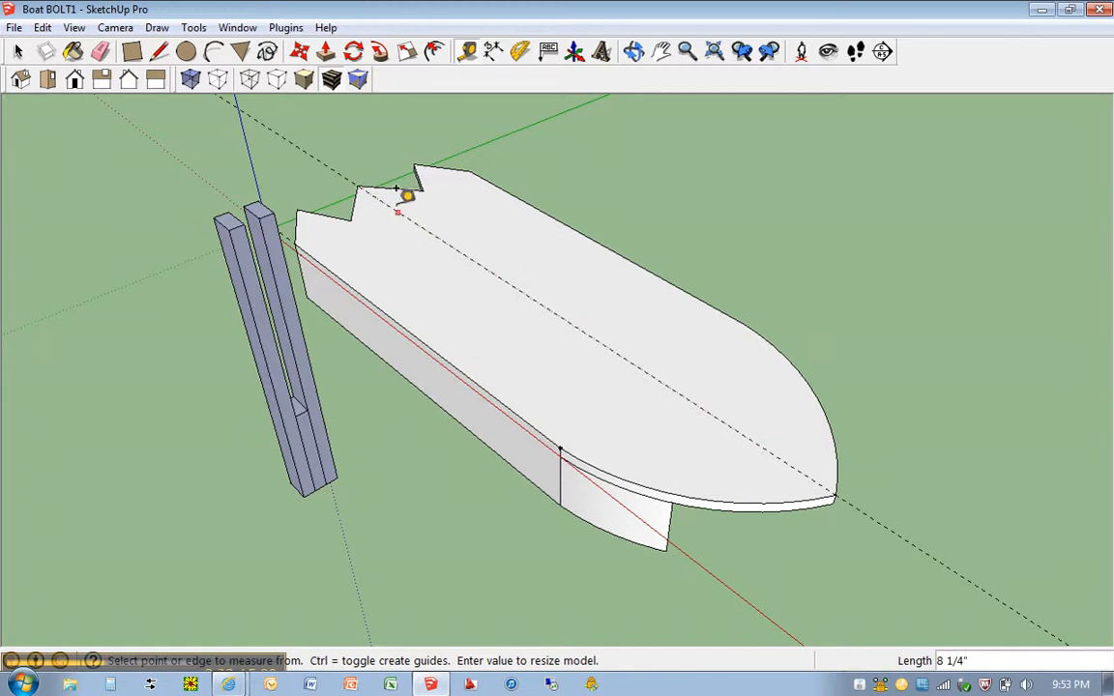
mouse_move(359, 182)
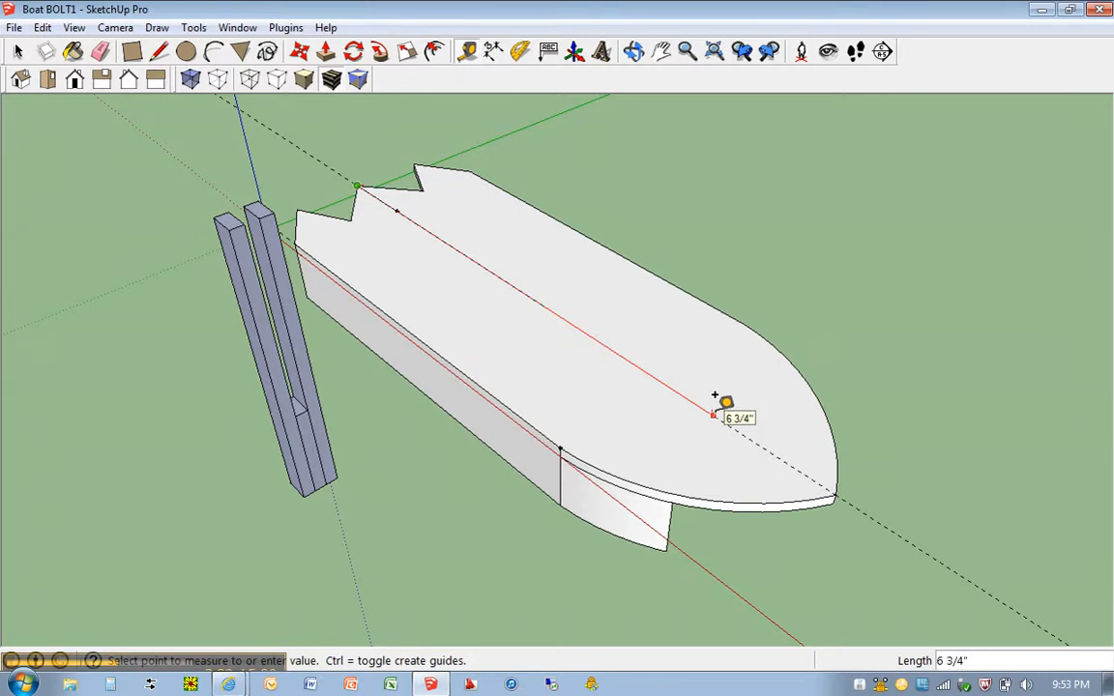
mouse_move(767, 423)
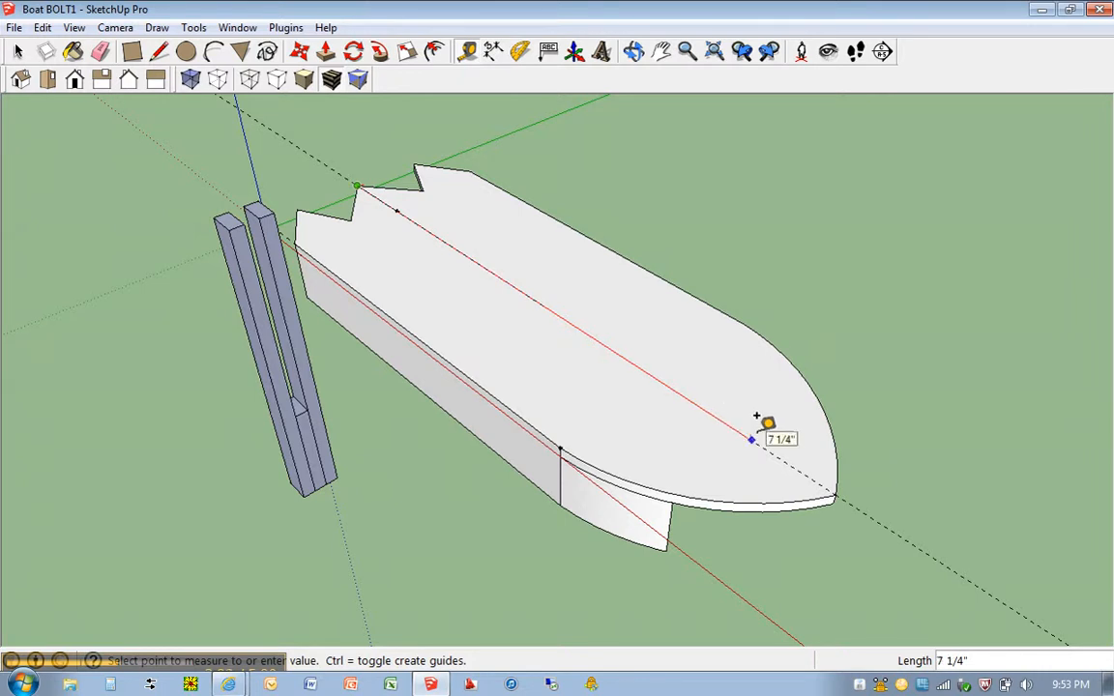
Place a guide point 7 inches along the deck centerline guide toward the bow.
type("7")
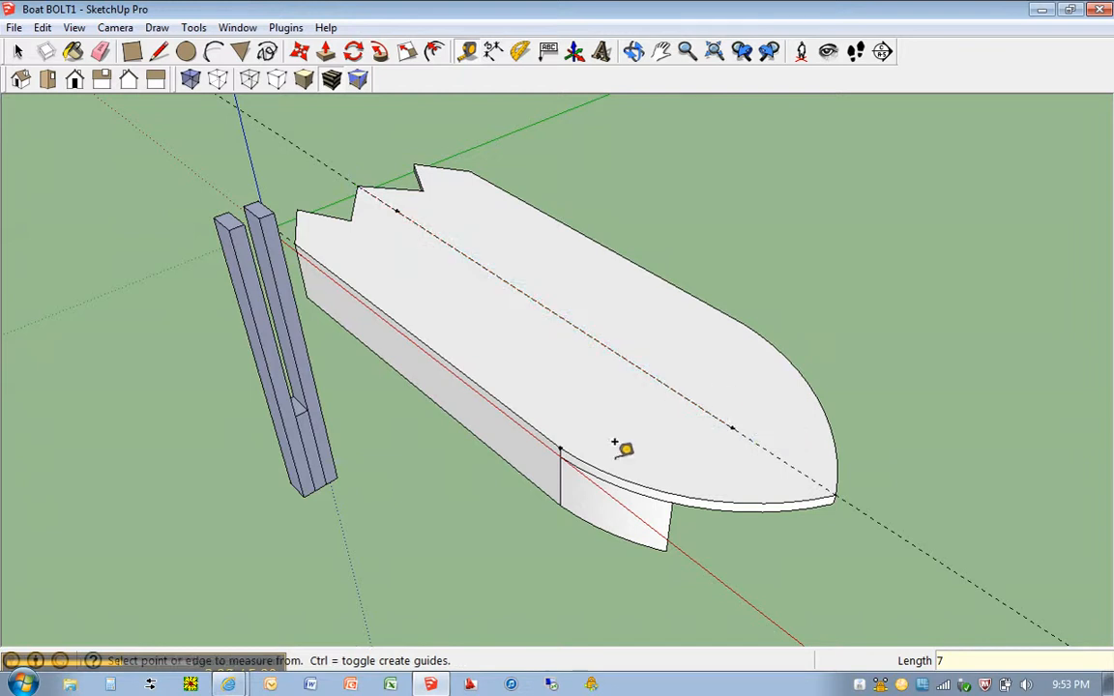
Select the whole balsa stick support beside the hull.
left_click_drag(623, 448, 469, 460)
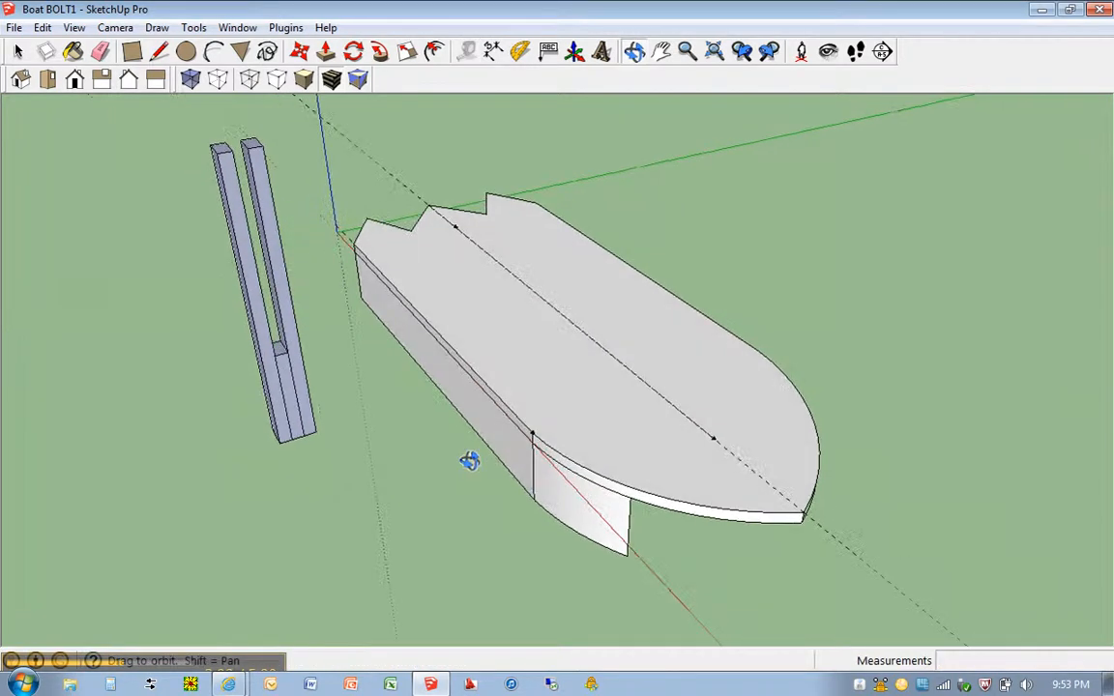
left_click(17, 51)
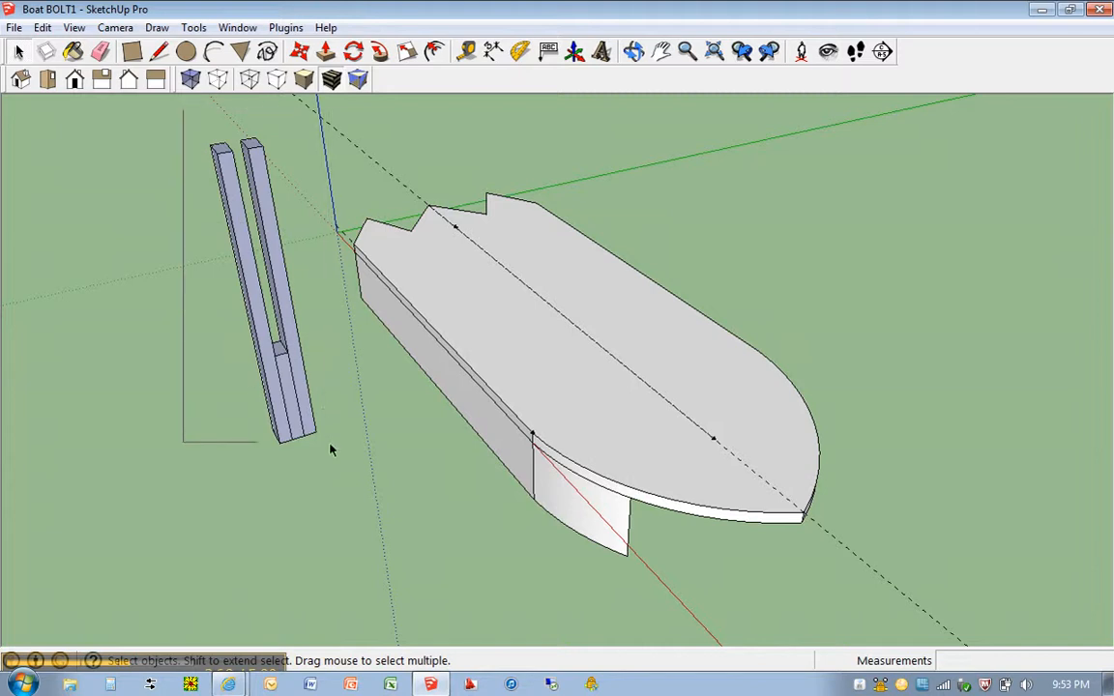
left_click(270, 290)
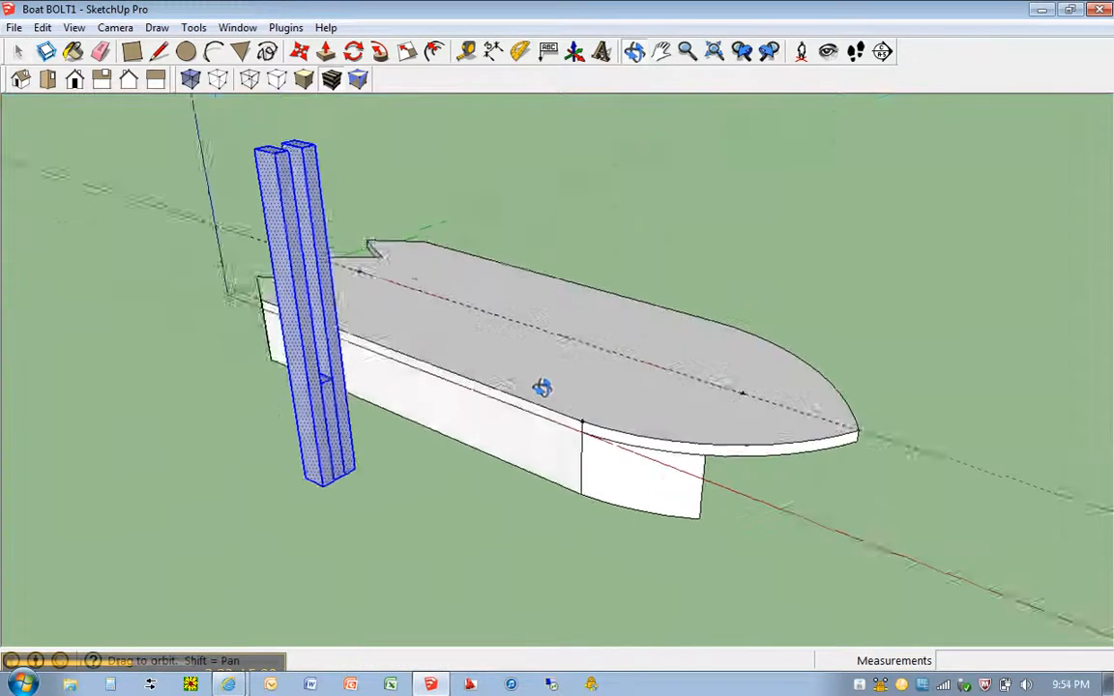
Move the support upright onto the deck's centerline guide.
left_click_drag(542, 386, 357, 351)
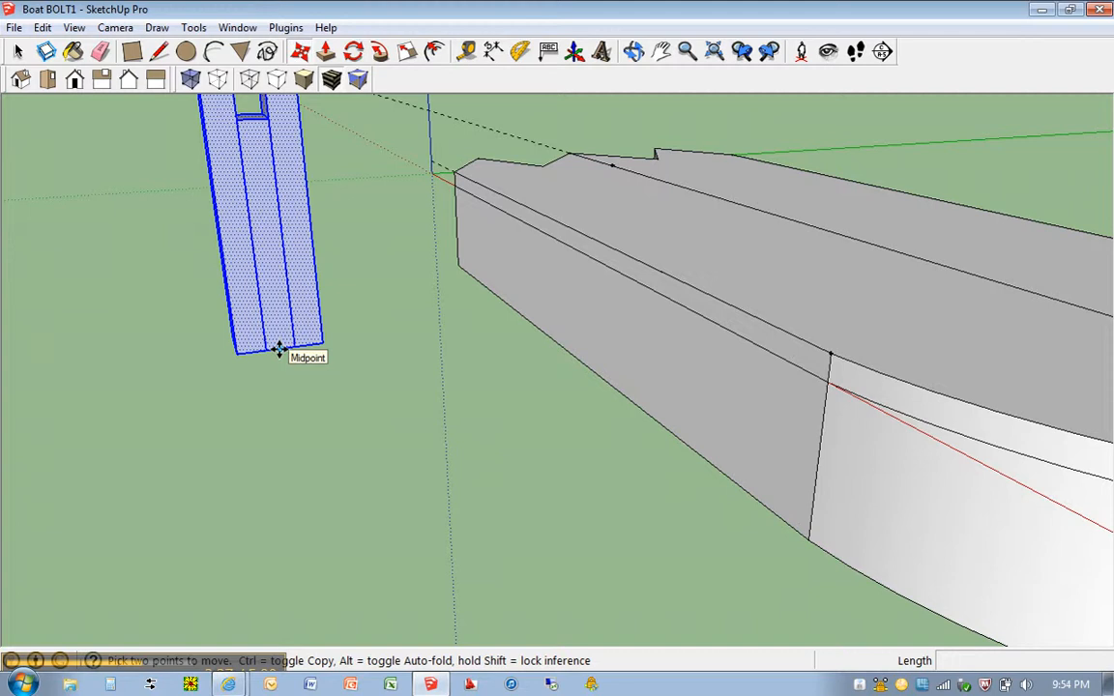
left_click_drag(279, 350, 739, 324)
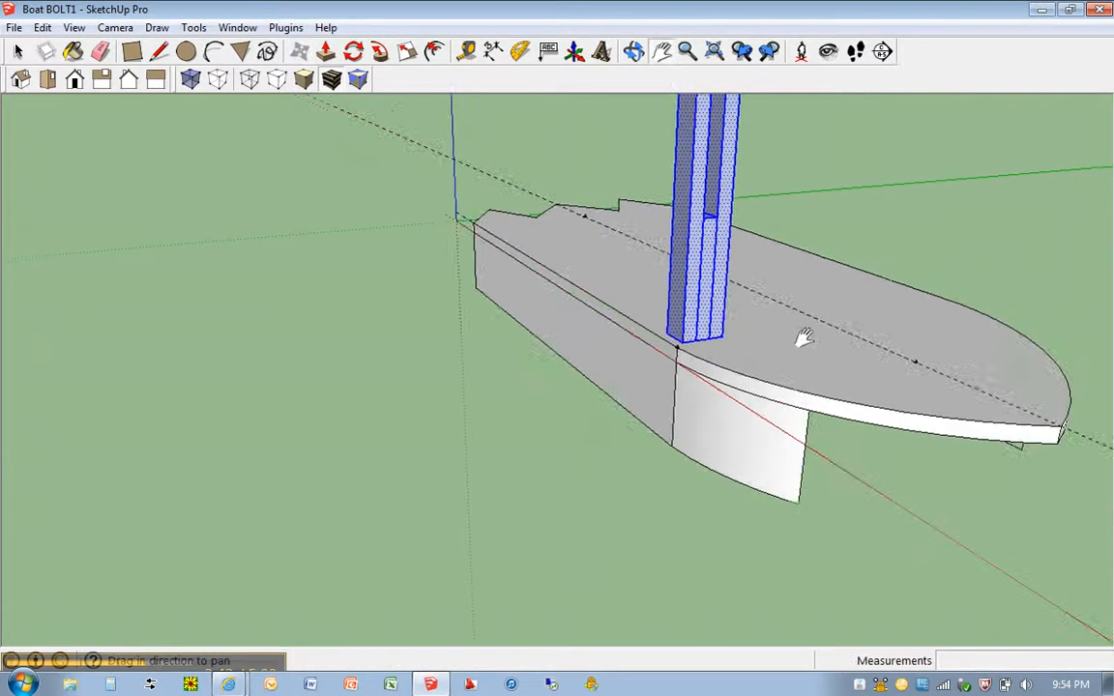
left_click_drag(802, 336, 169, 327)
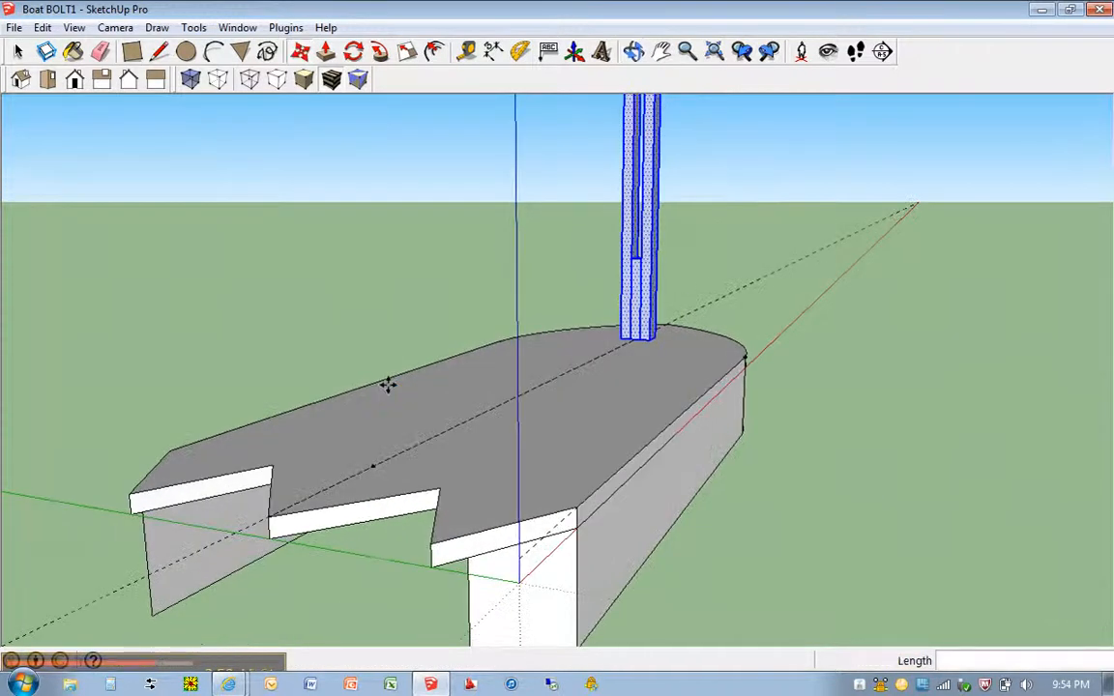
mouse_move(364, 193)
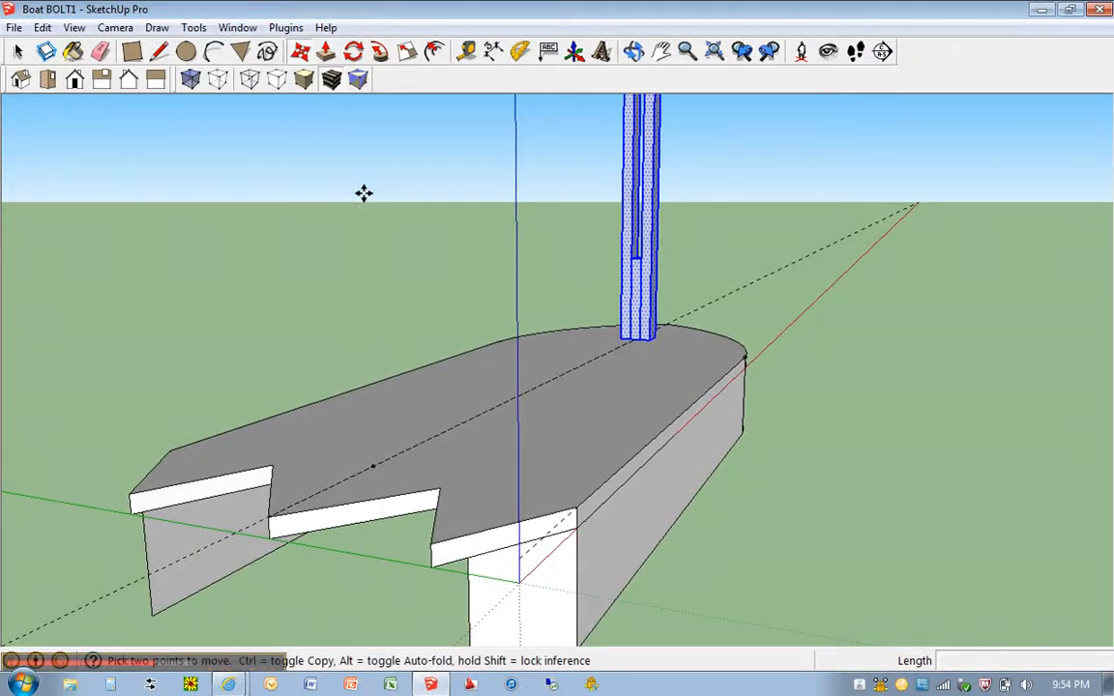
mouse_move(272, 251)
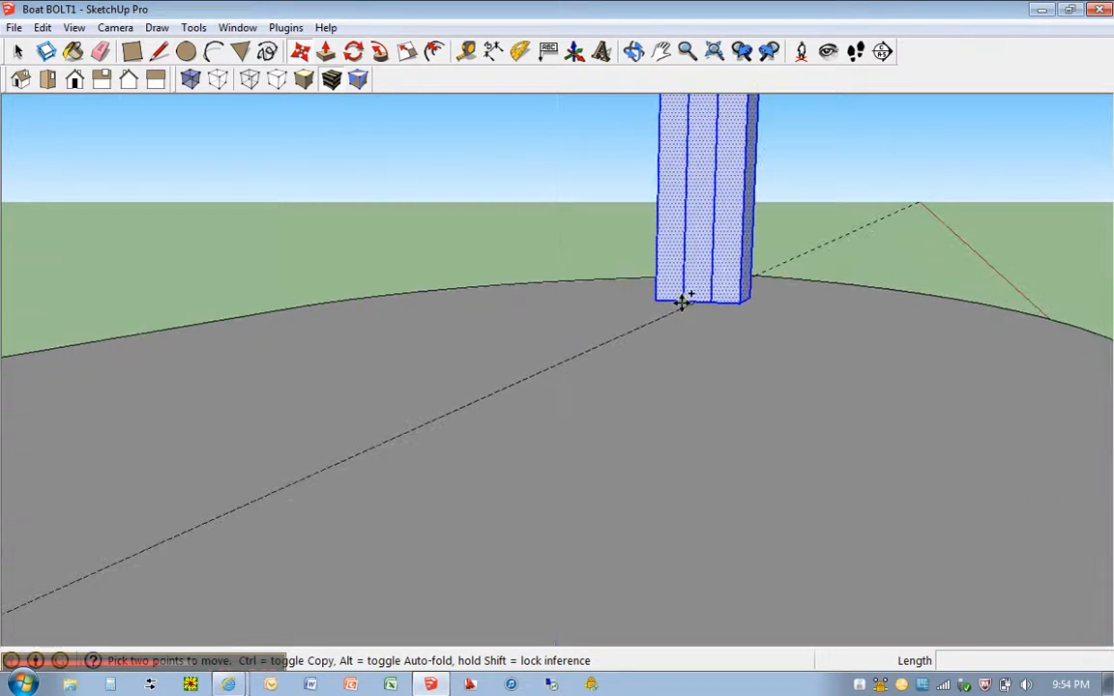
mouse_move(696, 305)
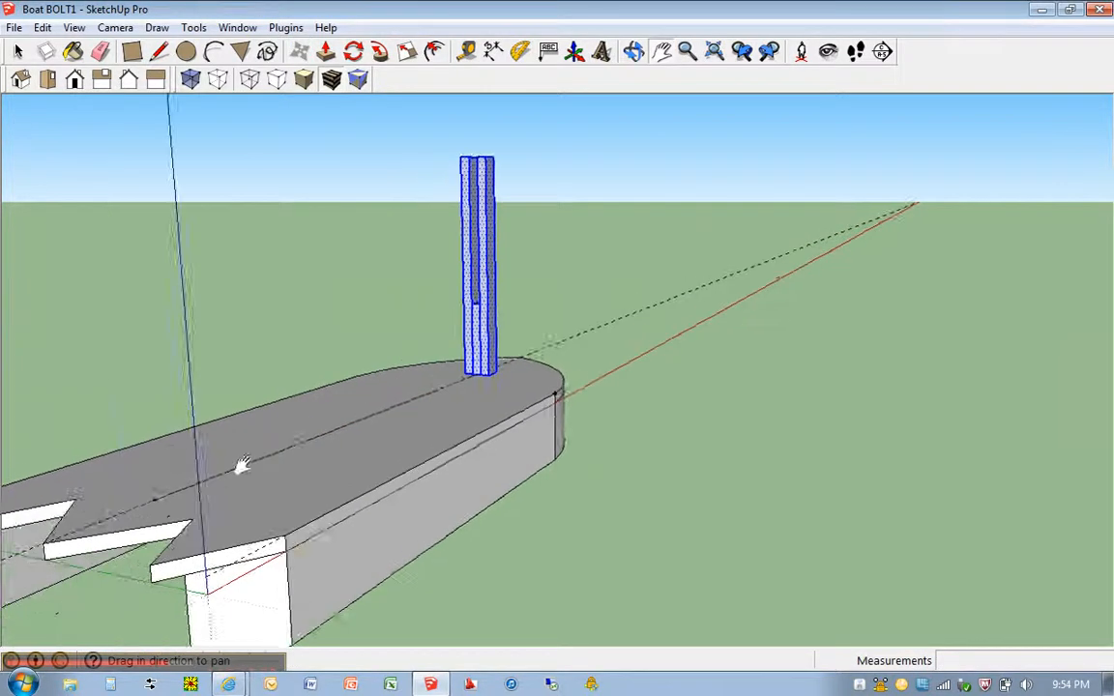
Pan the view along the deck toward the stern for the second support.
left_click_drag(242, 464, 377, 367)
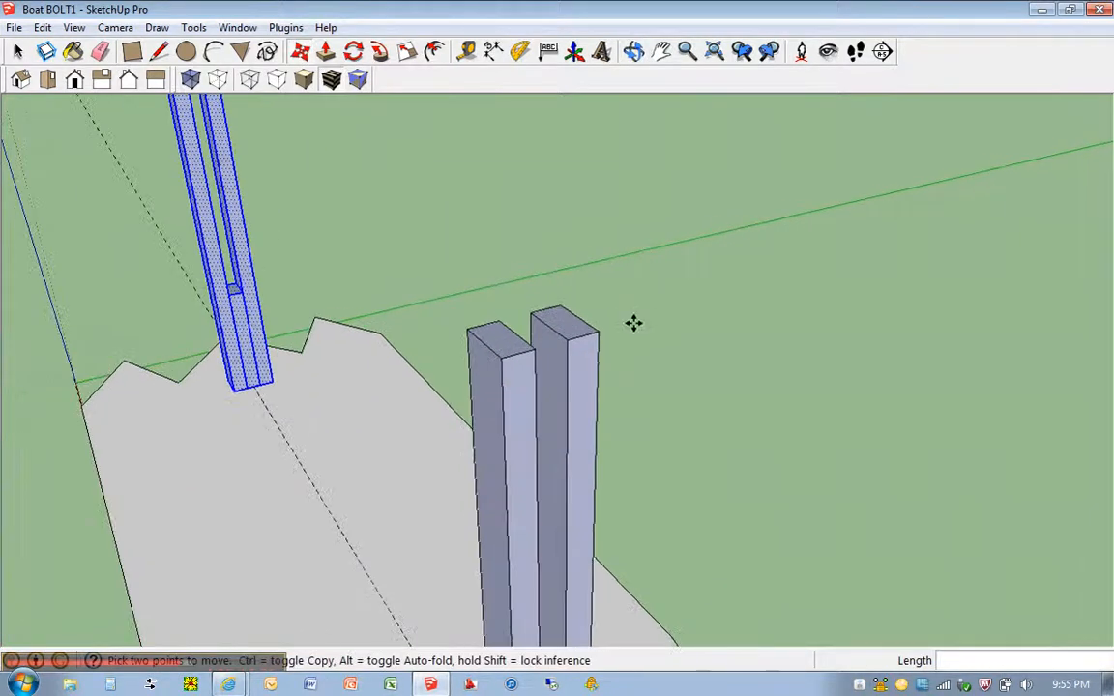
mouse_move(561, 442)
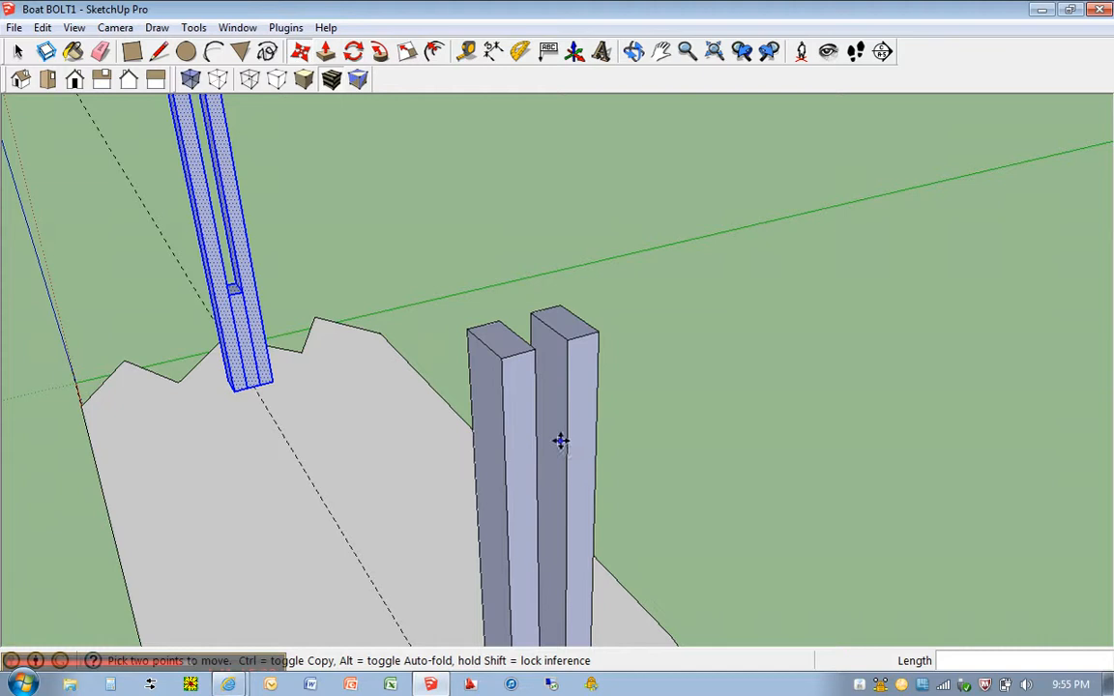
mouse_move(582, 358)
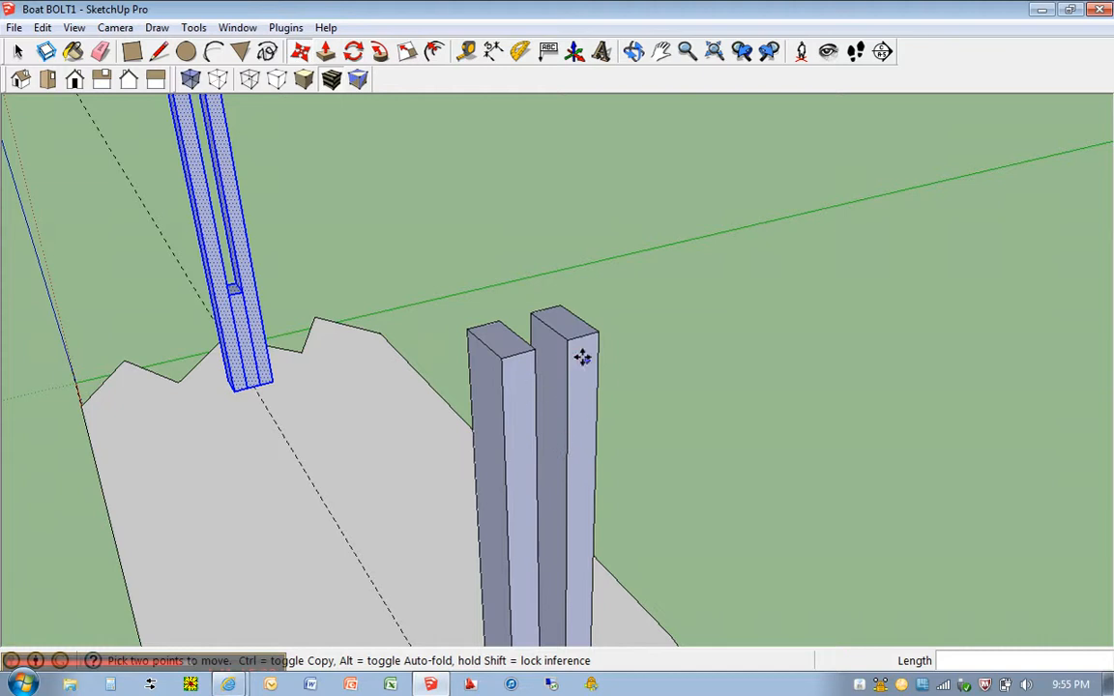